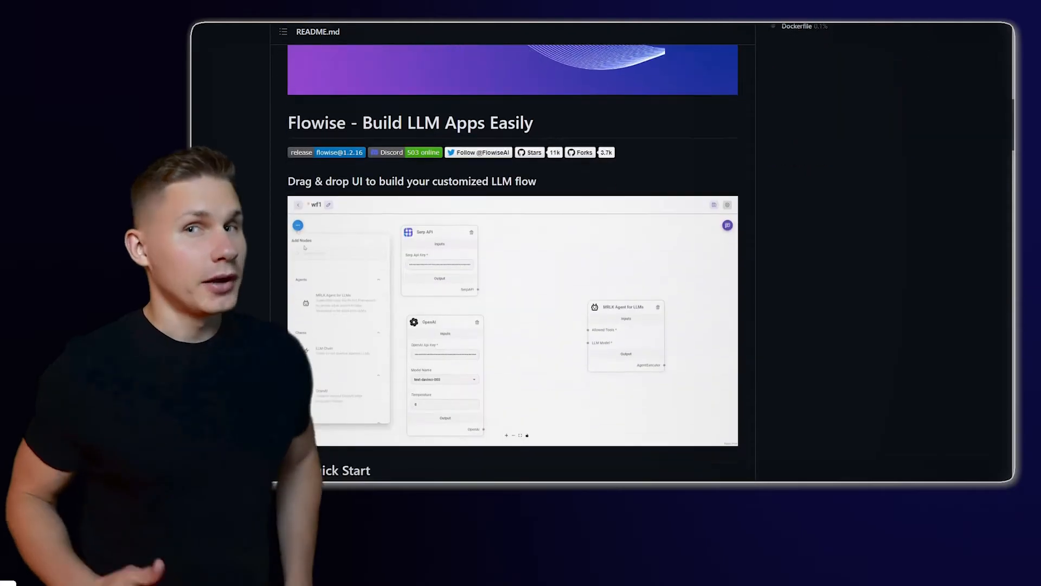
Reach the README's Self Host section and follow Deploy on Railway to the flowise-railway template.
scroll(down, 3)
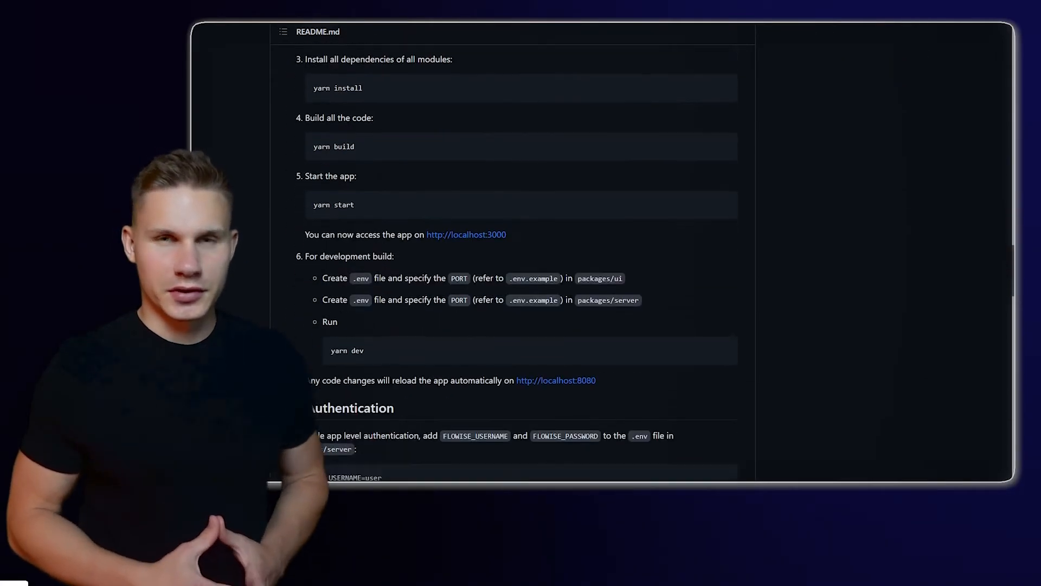
scroll(down, 3)
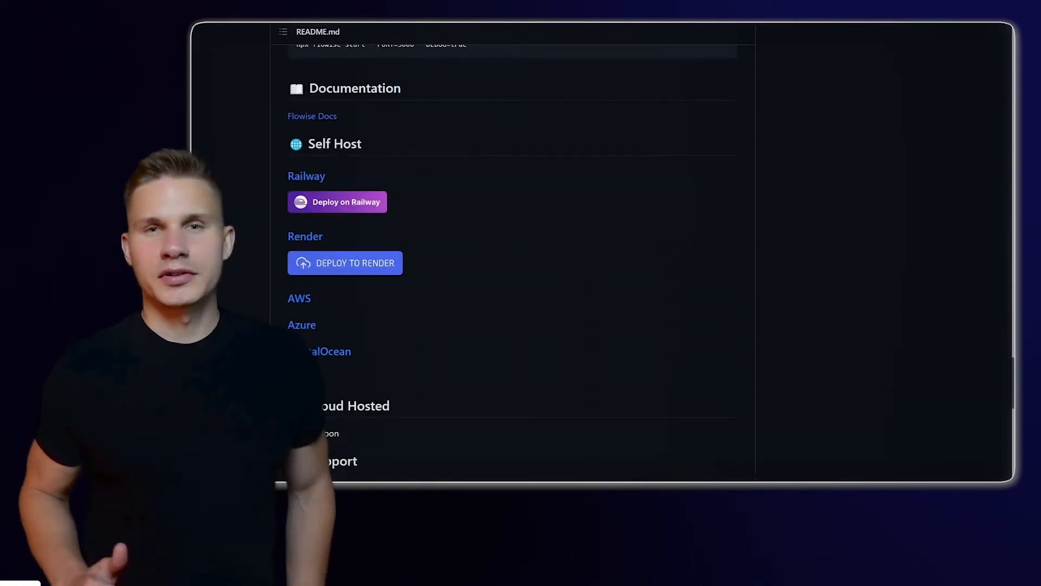
click(336, 202)
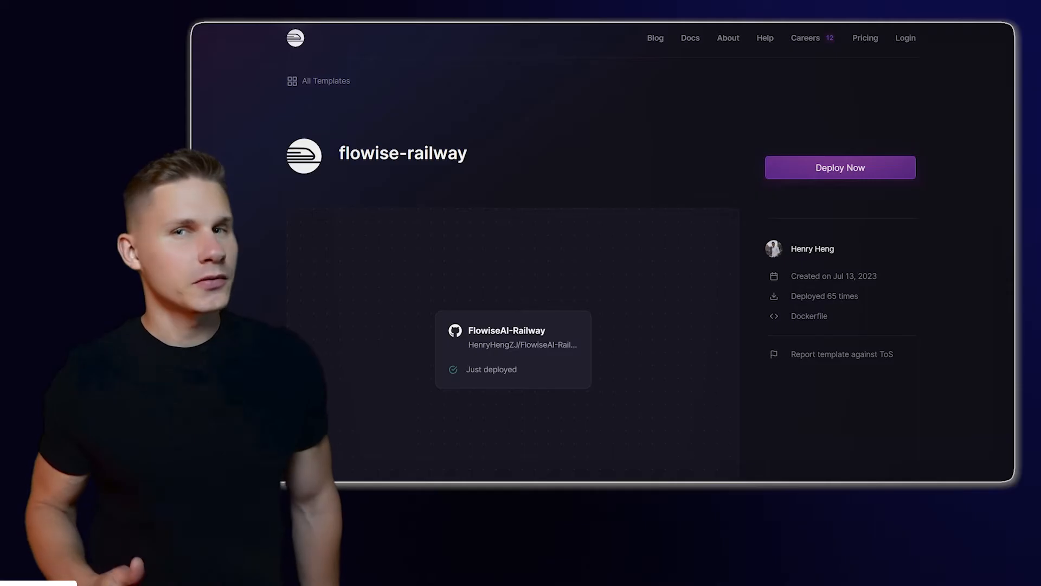
Deploy the template into a new repository named FlowiseAI-Railway-test.
click(839, 167)
text(FlowiseAI-Railway-test)
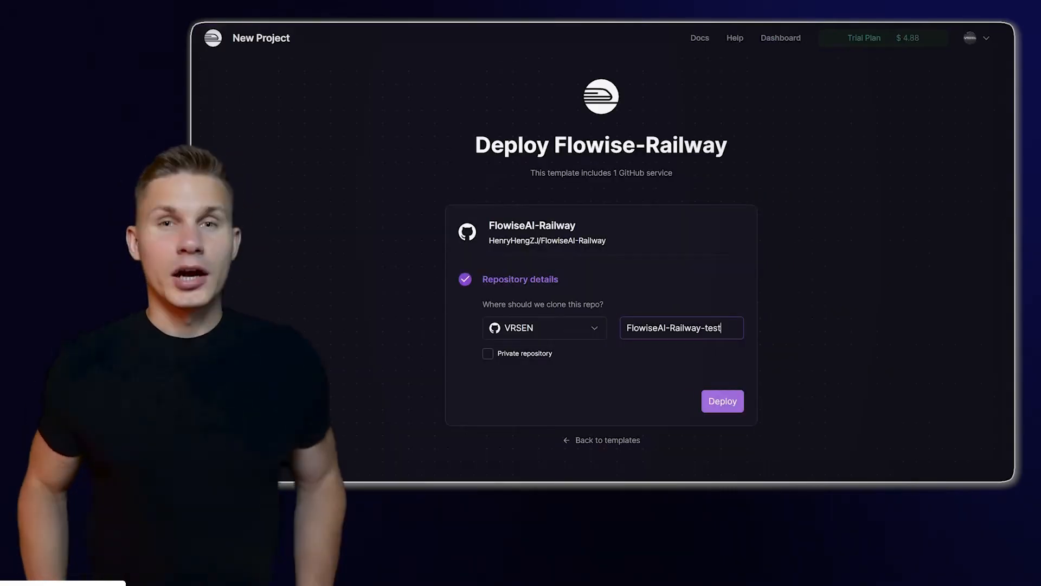
click(723, 400)
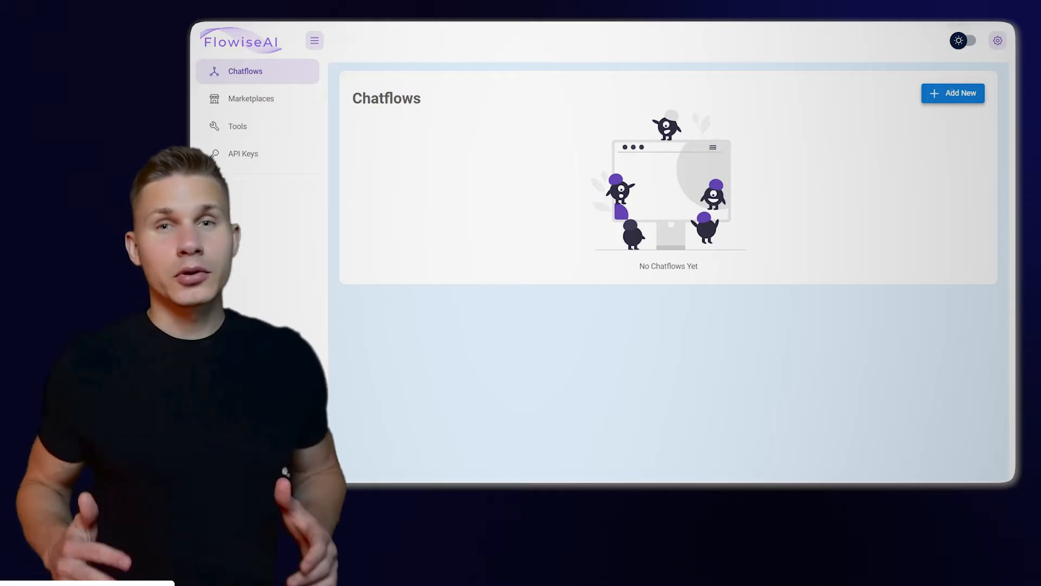
Create an empty chatflow and browse the Add Nodes panel.
click(952, 93)
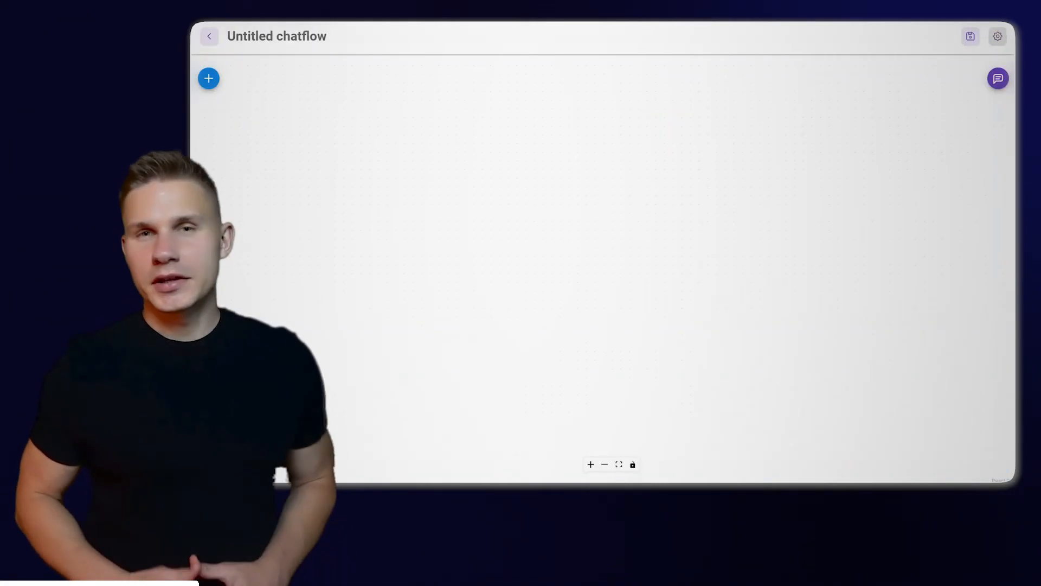
click(209, 78)
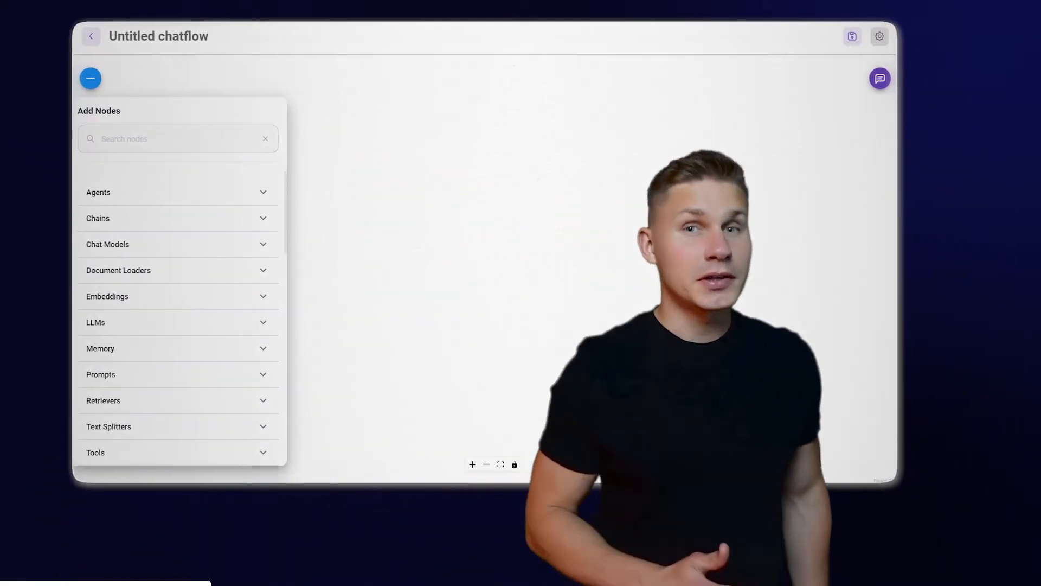
scroll(down, 3)
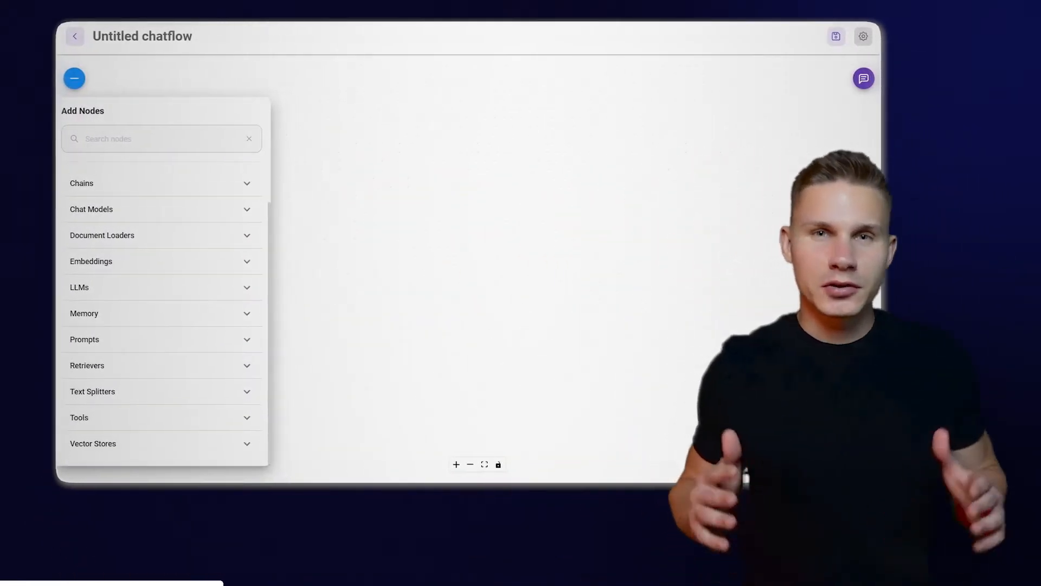
scroll(up, 3)
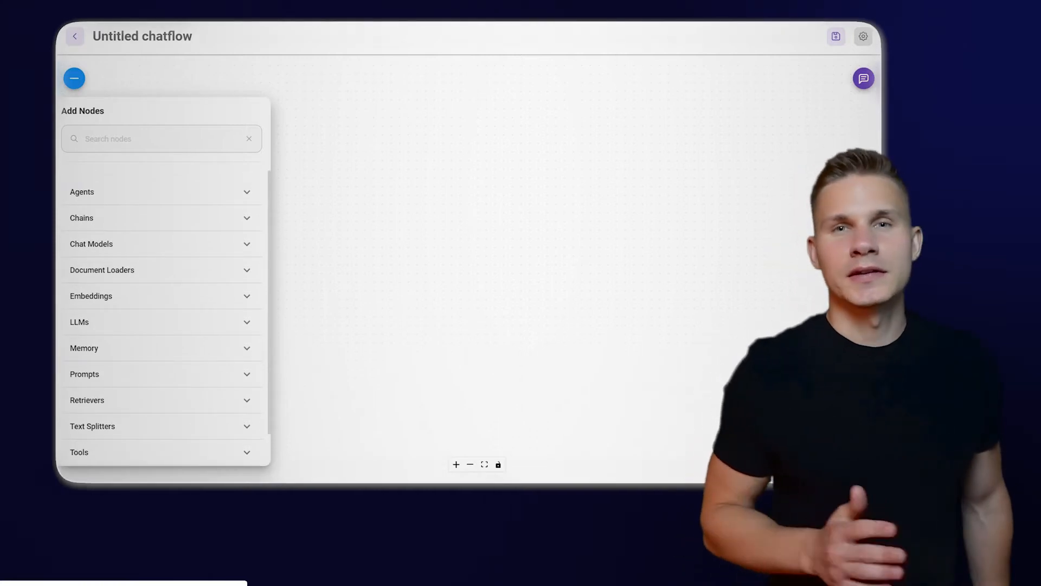
Return to Chatflows and load the Conversational Retrieval QA template instead.
click(74, 36)
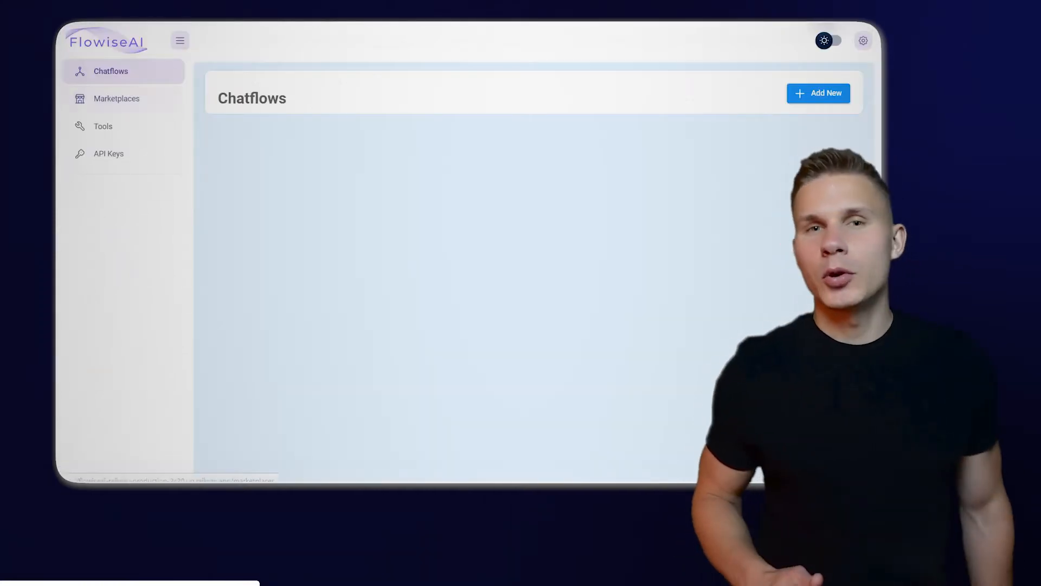
click(116, 98)
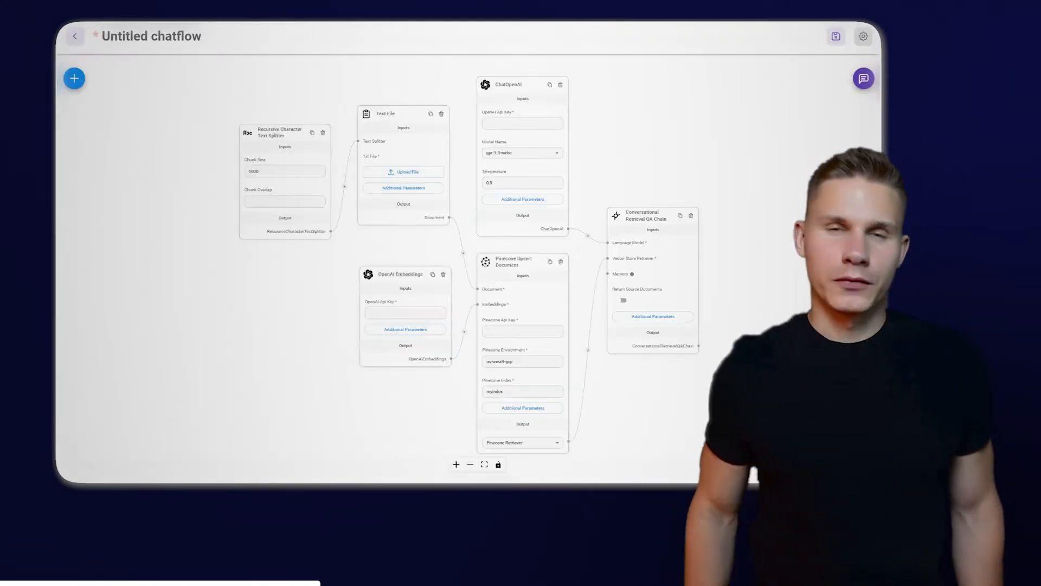
Replace the Text File loader with a Cheerio Web Scraper and review its relative-links crawling option.
click(74, 78)
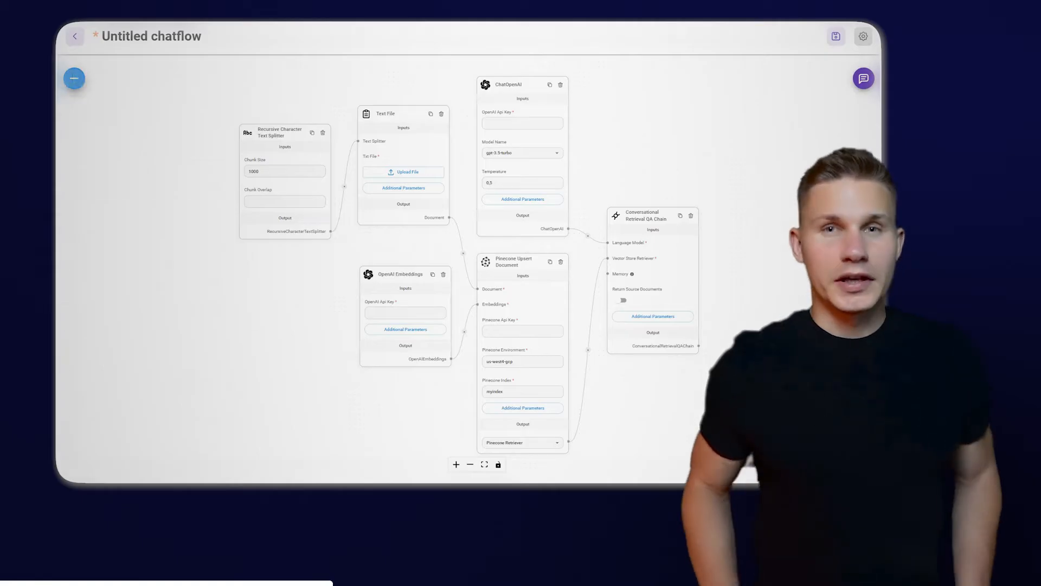
click(74, 78)
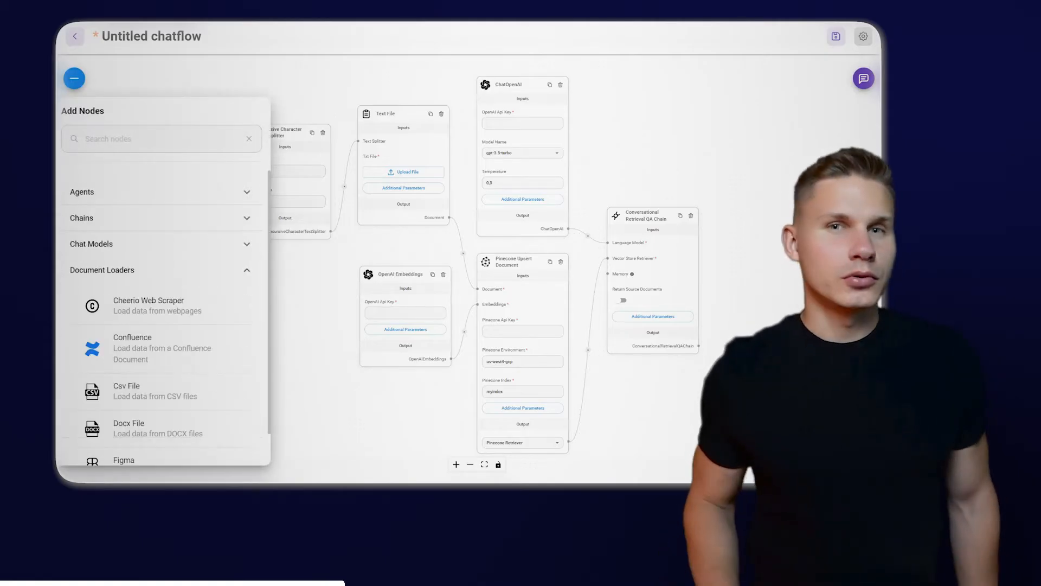
scroll(down, 3)
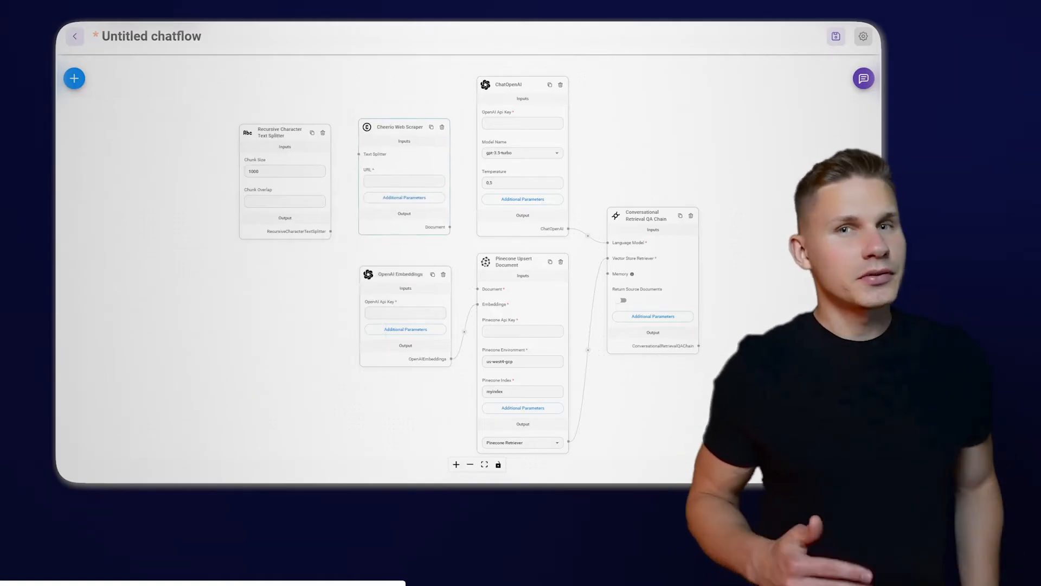
mouse_move(330, 231)
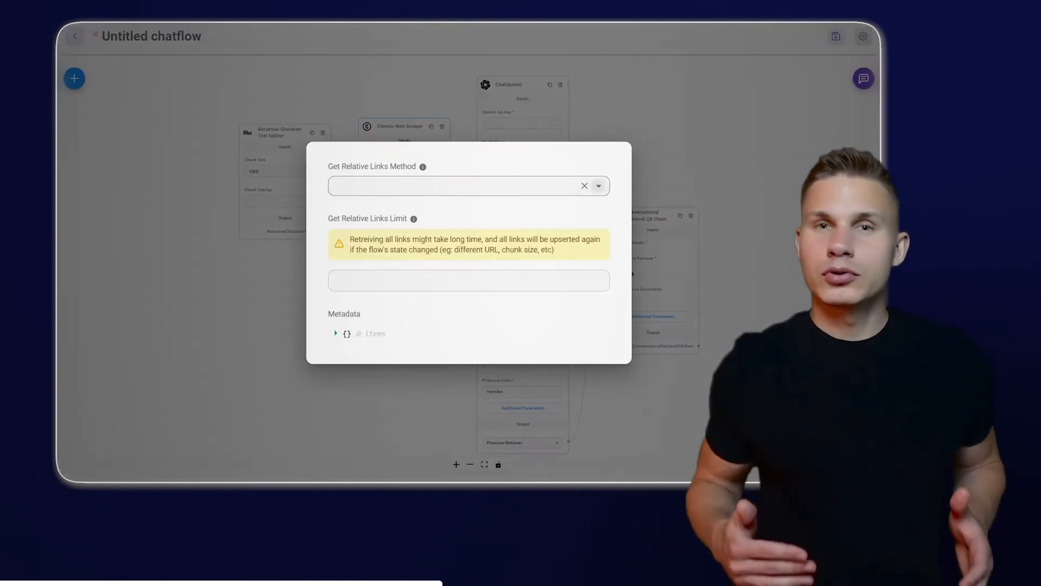
click(584, 185)
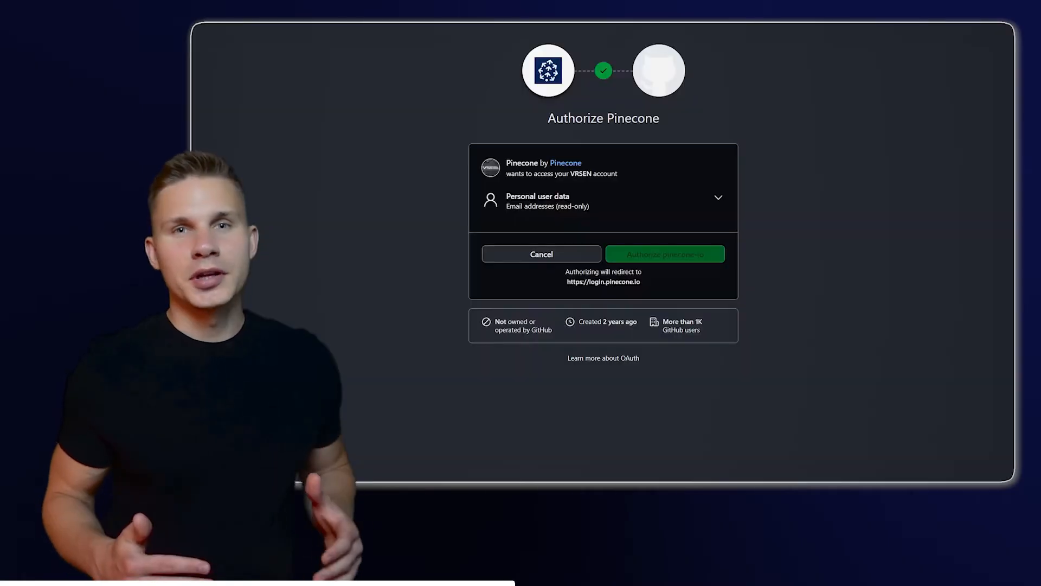
Authorize pinecone-io on GitHub and land on the FreeIndex project's Indexes page.
click(664, 254)
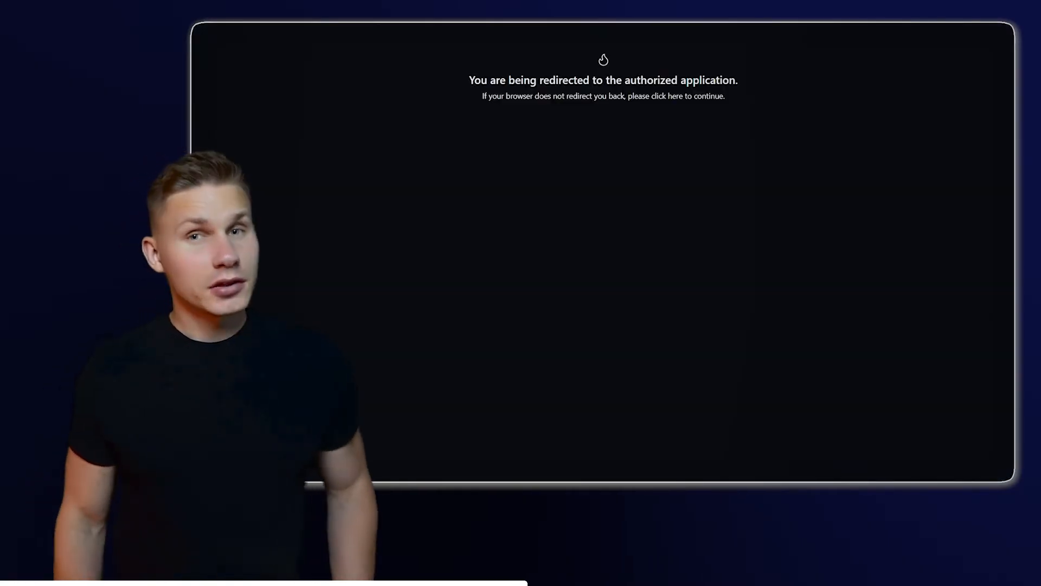
click(603, 95)
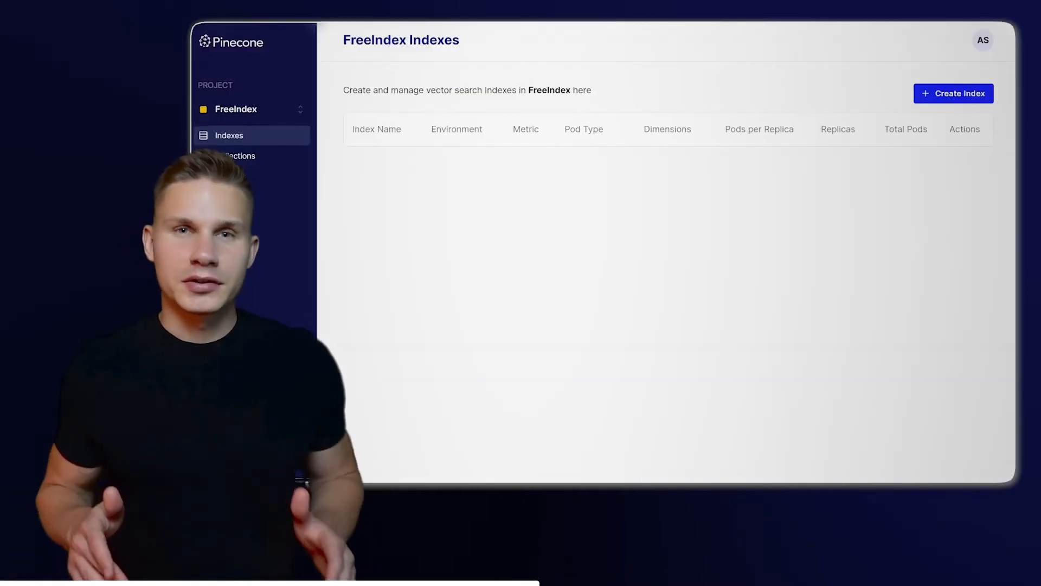
Create the cosine starter index 'common' with 1536 dimensions, then view the project's API keys.
click(954, 94)
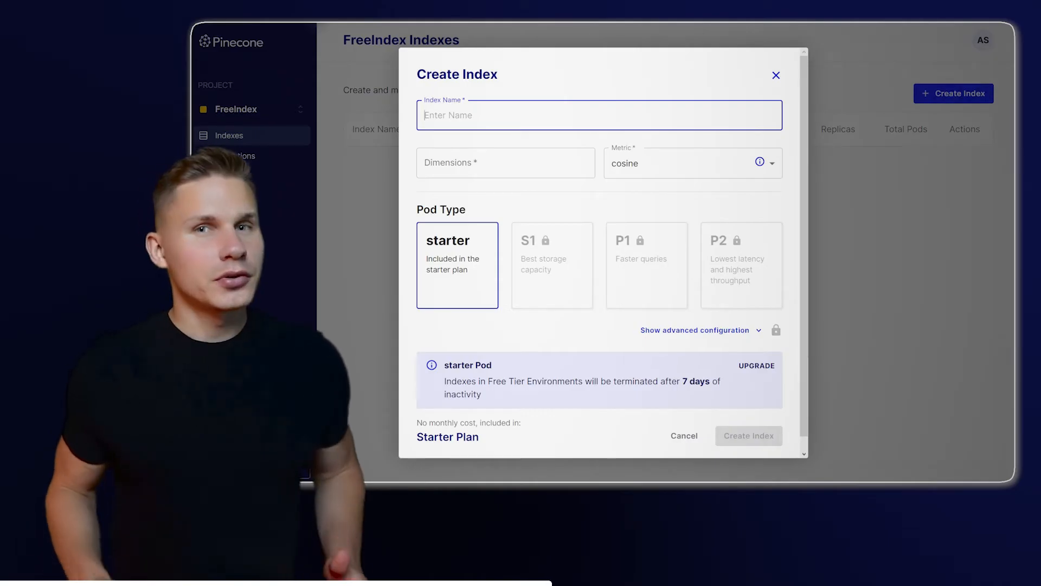
text(common)
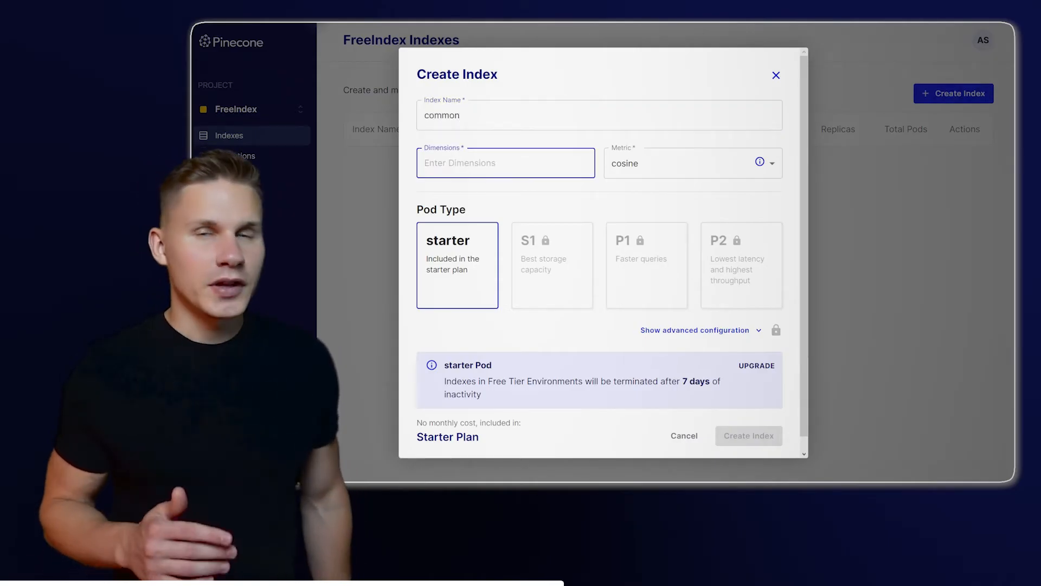
text(1536)
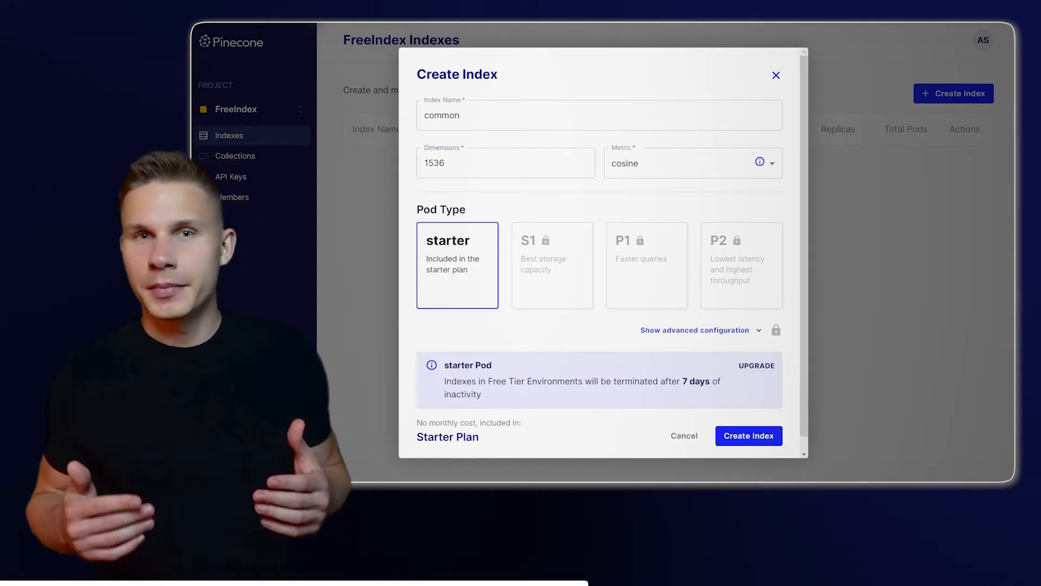
click(747, 436)
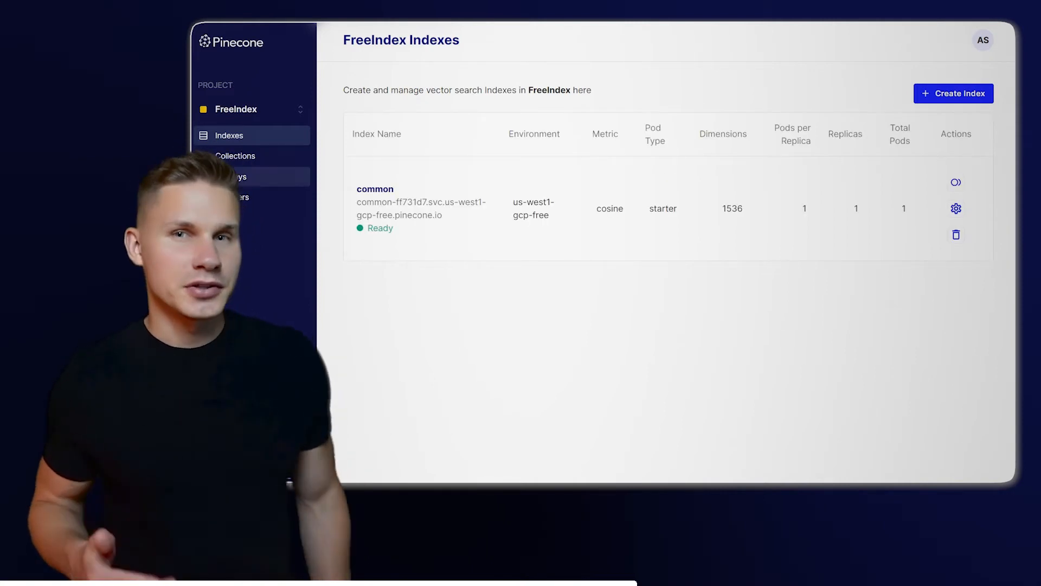
click(235, 177)
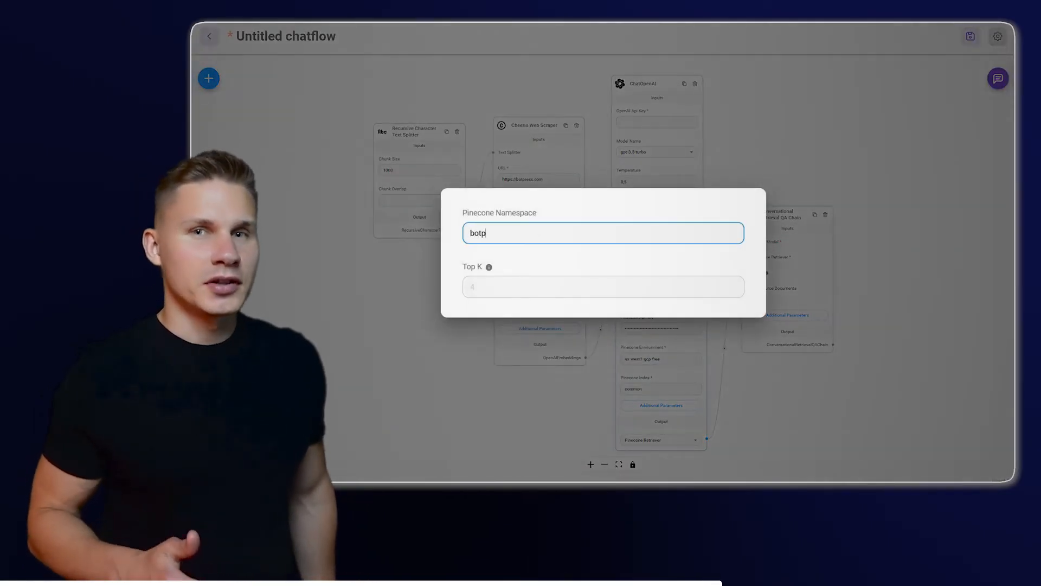
Set the Pinecone namespace to botpress7 and Top K to 8.
click(603, 287)
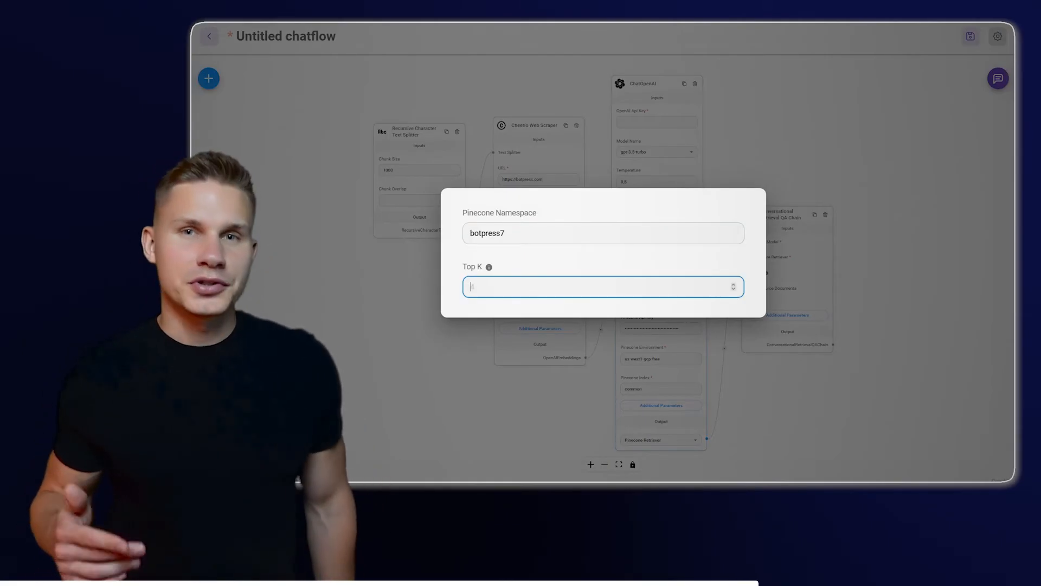
text(8)
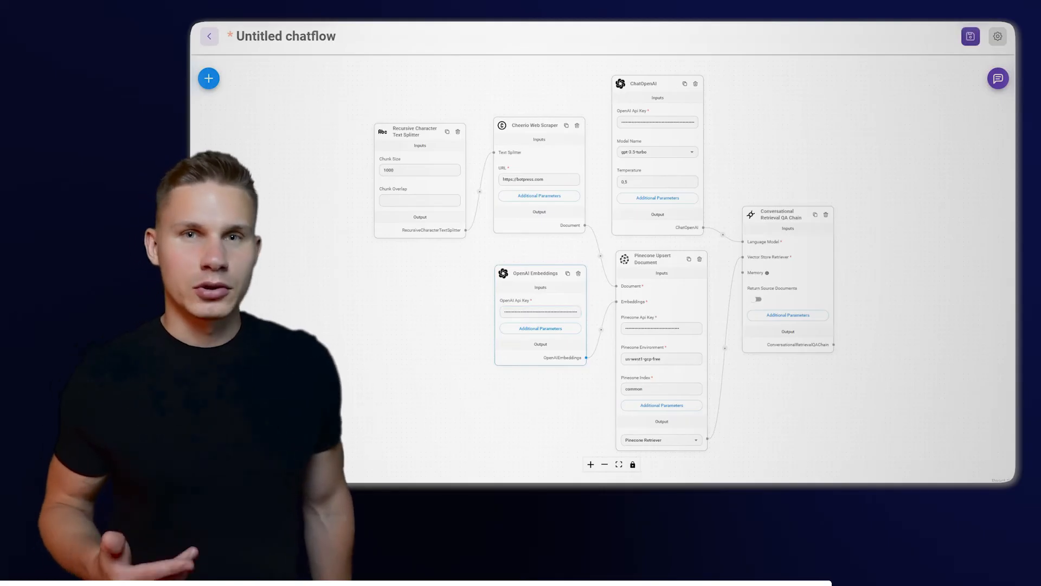
Save the chatflow as botpress-test.
click(970, 36)
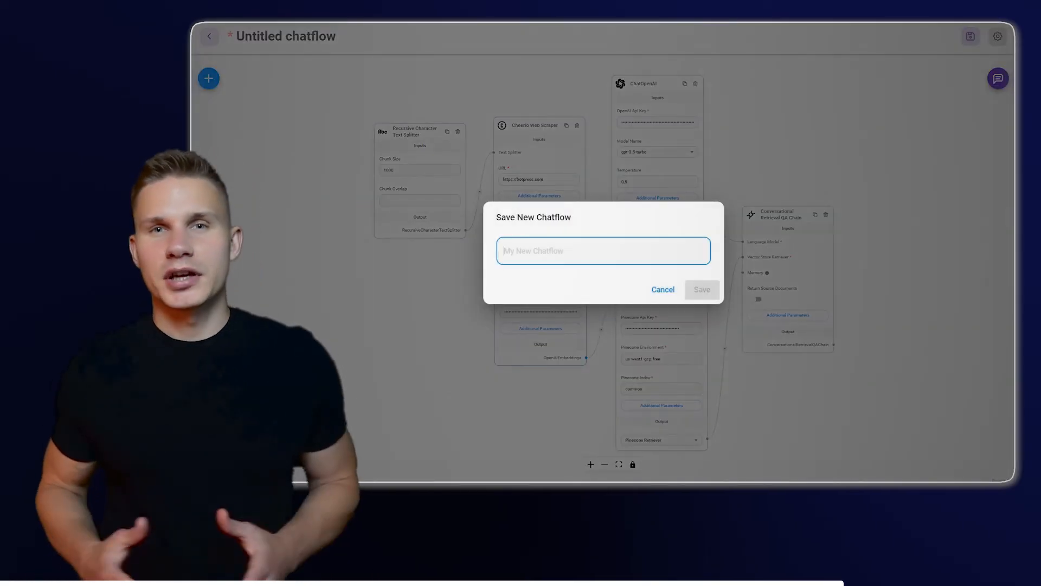
click(702, 289)
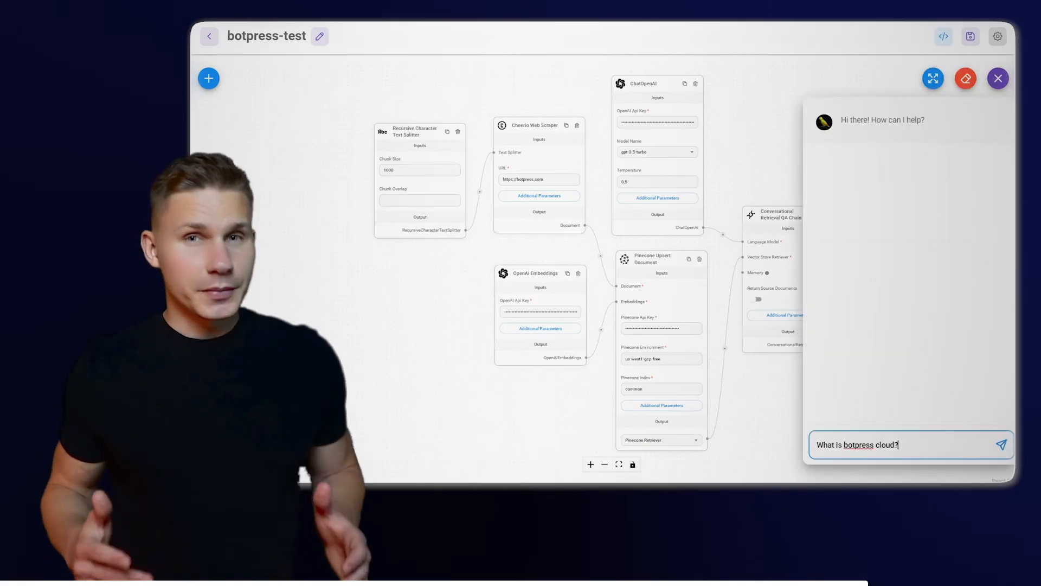
Ask the test chat about Botpress Cloud, adding the chatbot to a website, and 'How much does it cost?'.
click(1002, 445)
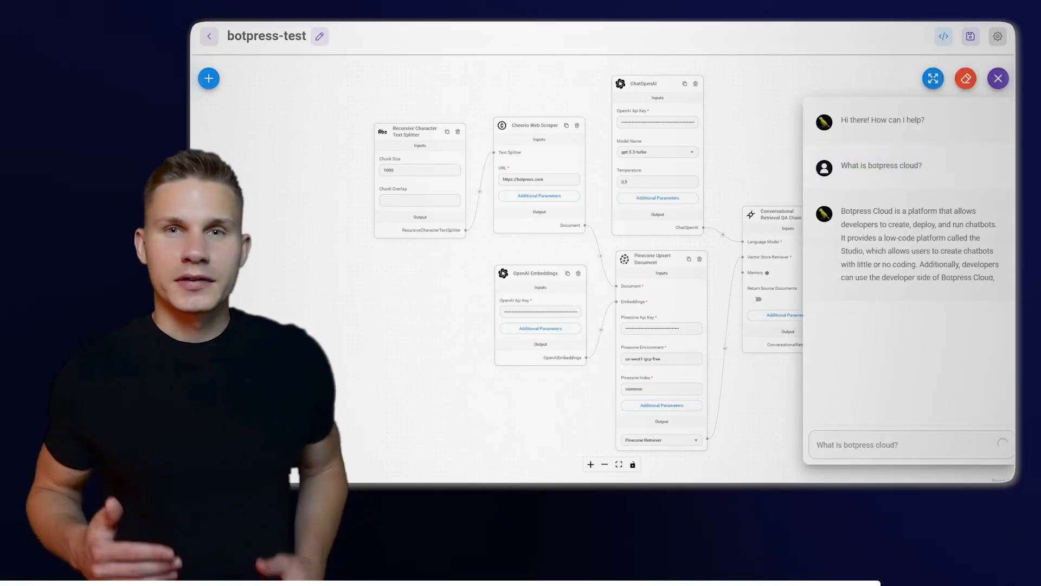
text(How)
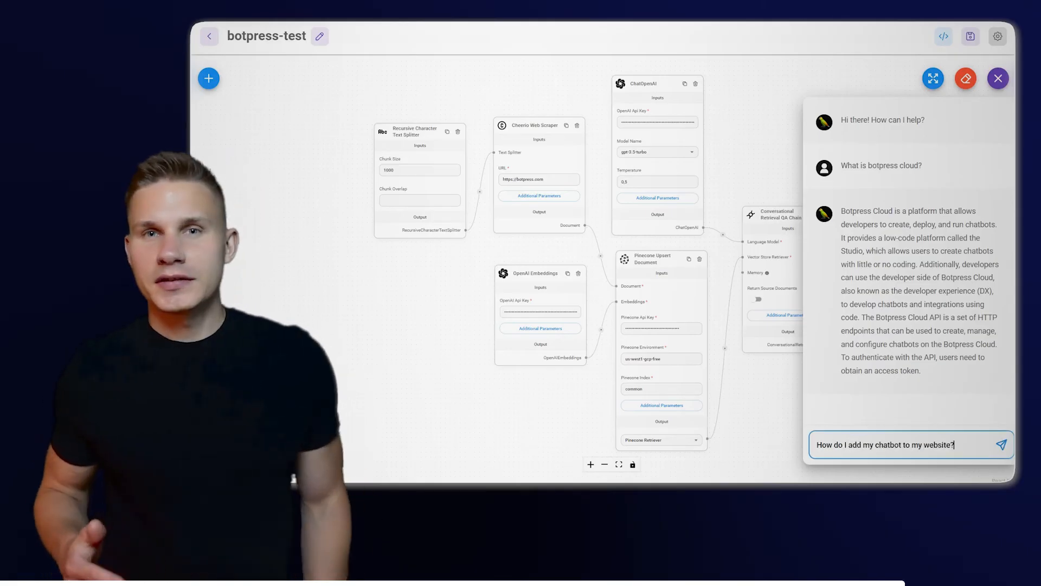
click(1001, 445)
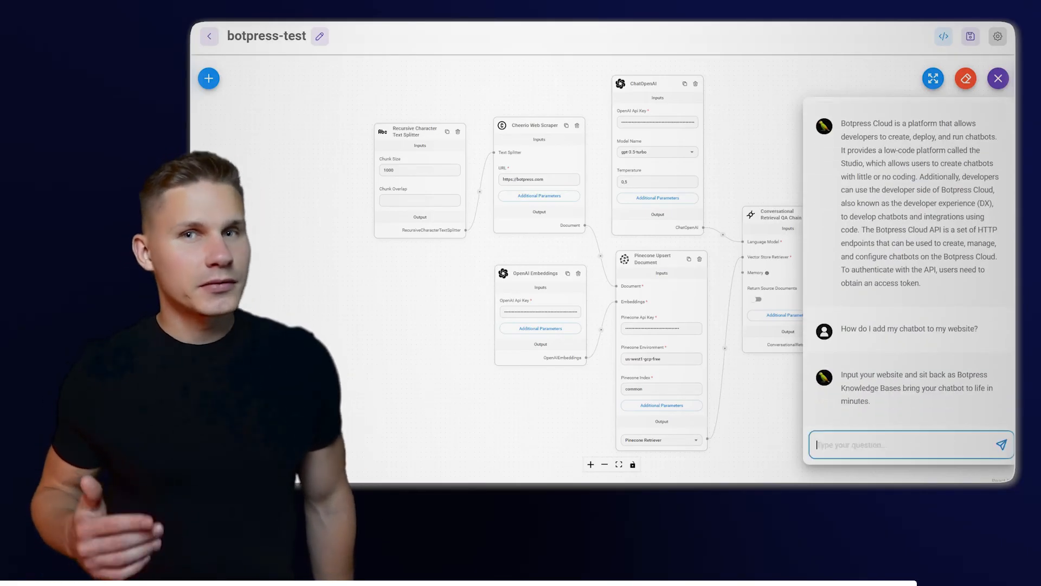
text(How much does it cost?)
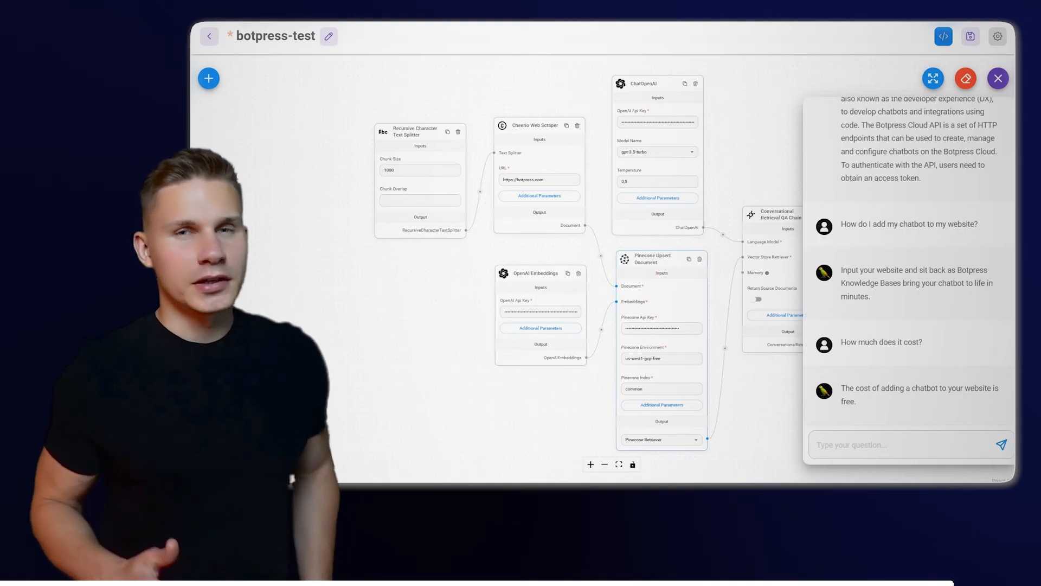
click(943, 36)
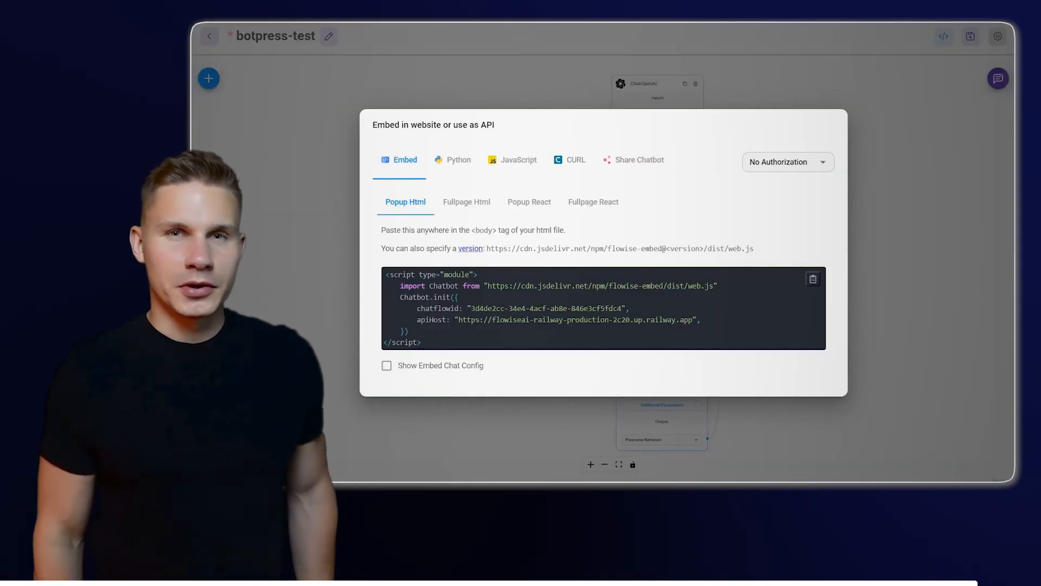
Tick Show Embed Chat Config and review the full embed script with theme and chat window settings.
click(518, 159)
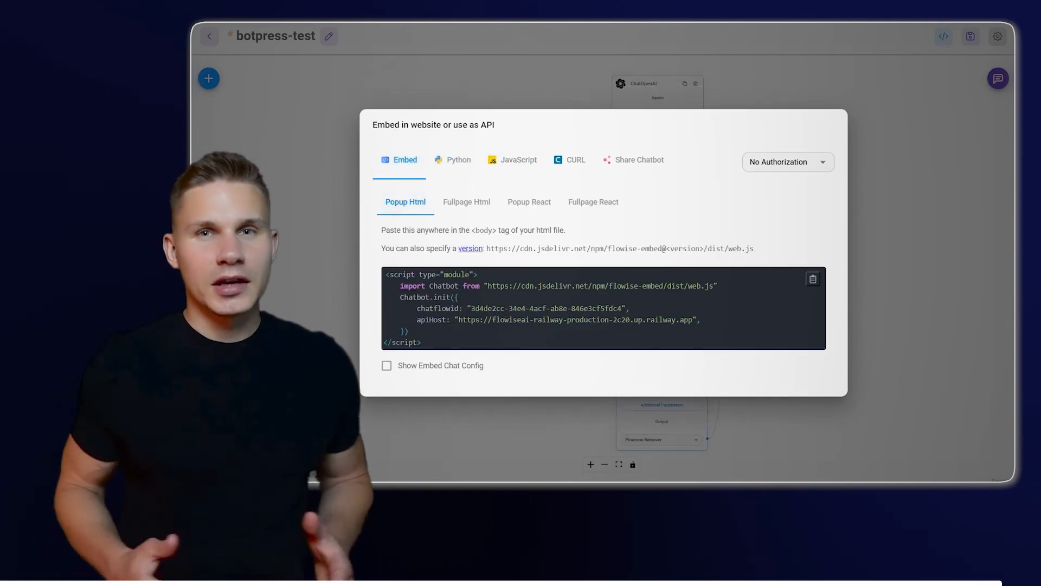
click(386, 366)
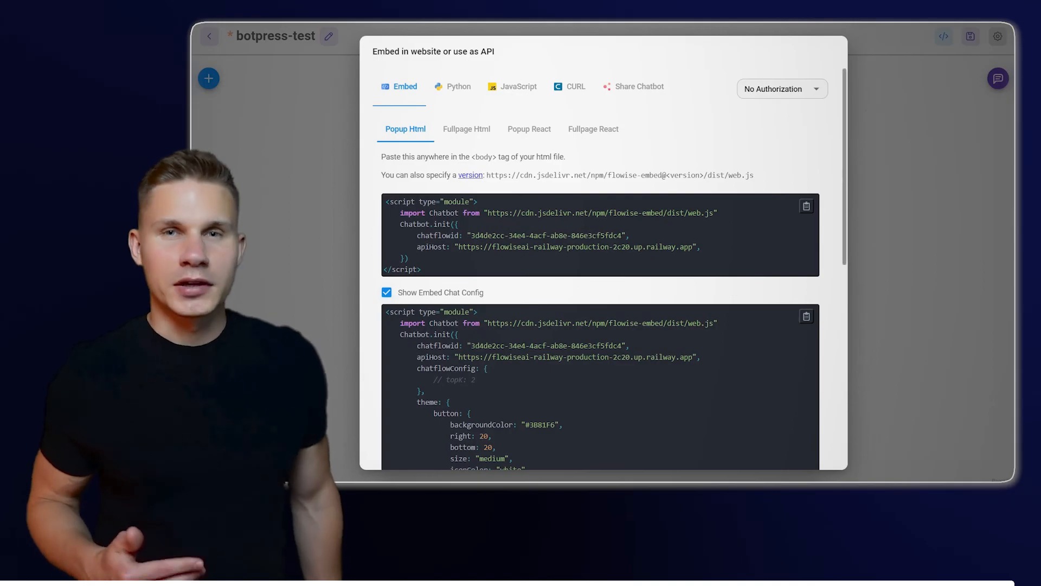
scroll(down, 3)
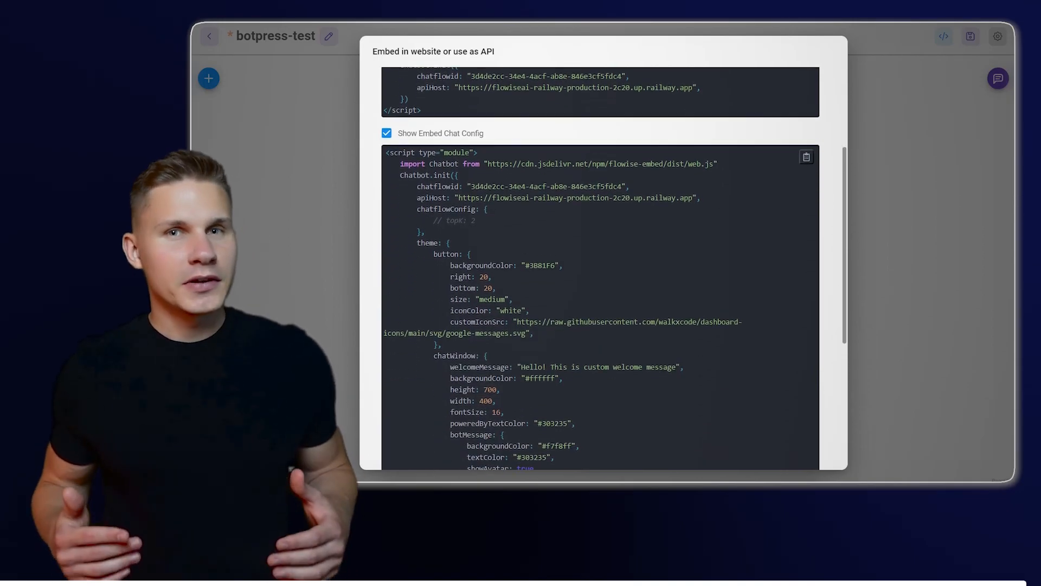